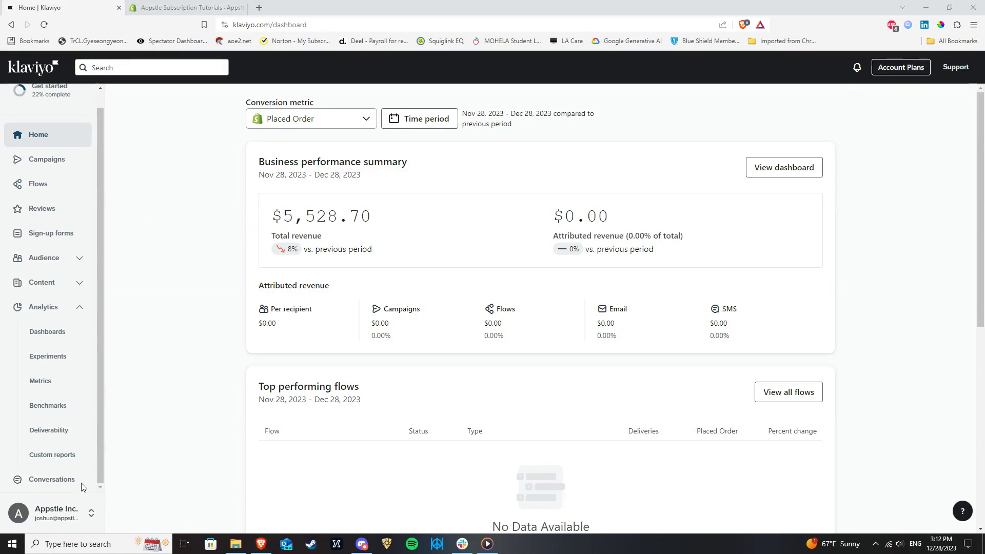
mouse_move(76, 459)
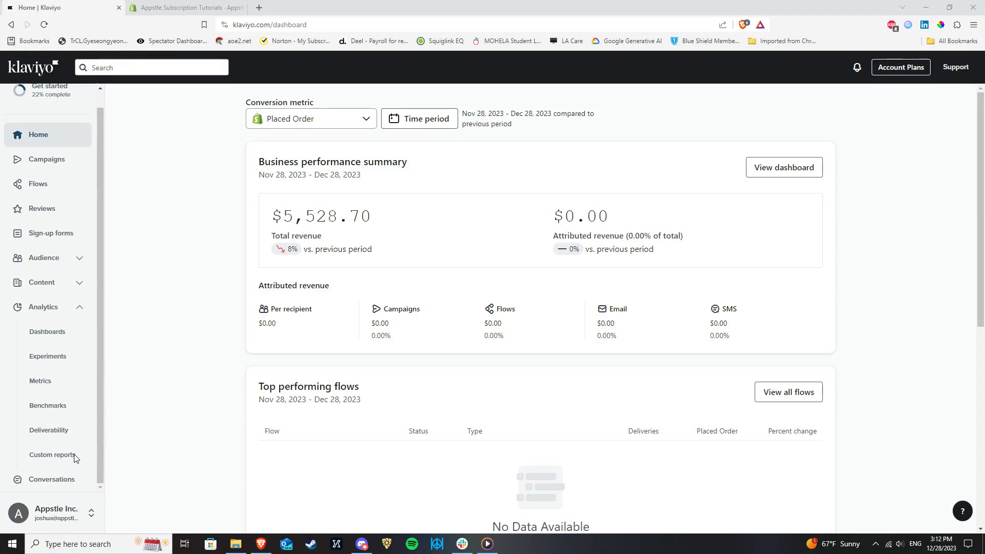
mouse_move(181, 283)
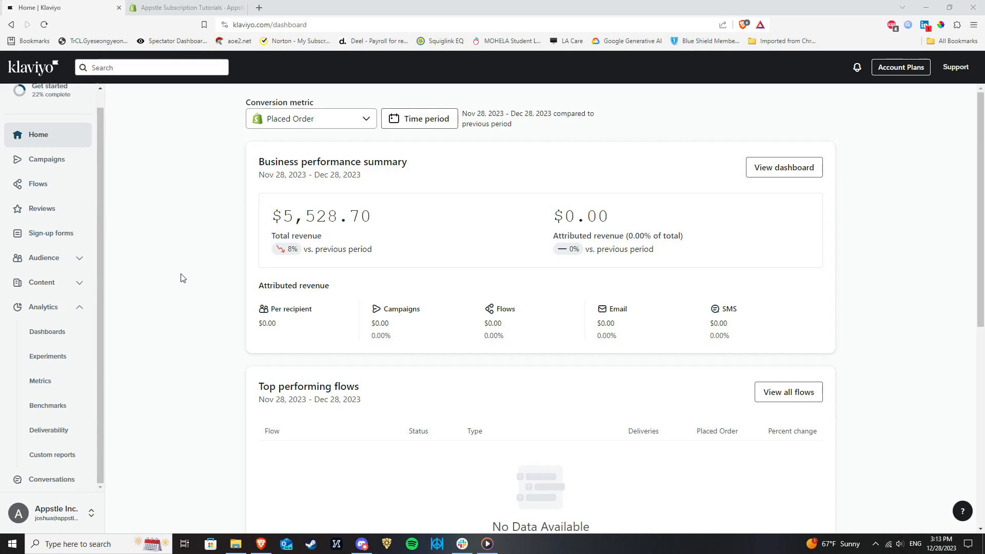
mouse_move(184, 263)
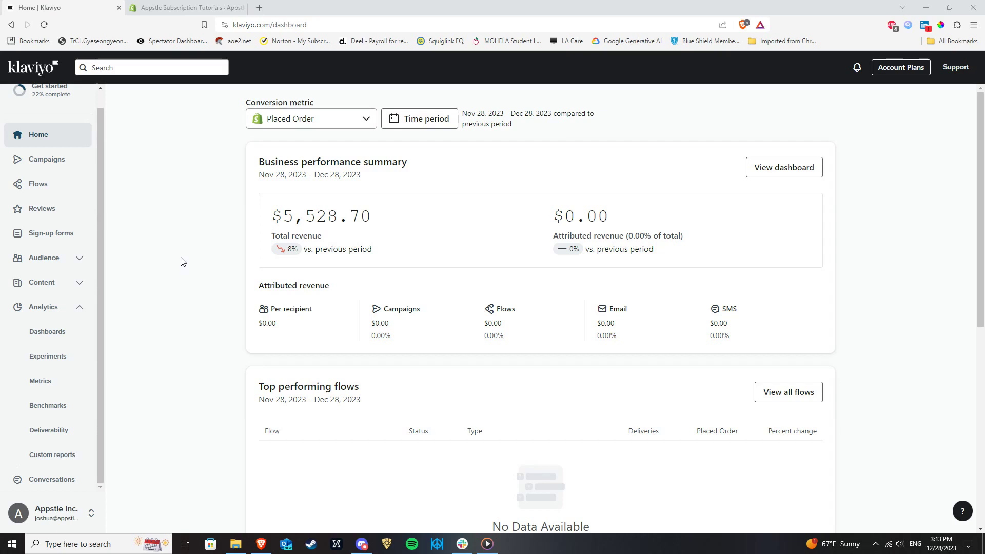
Step: Create a new flow from scratch named 'Subscription Created Appstle'
left_click(38, 184)
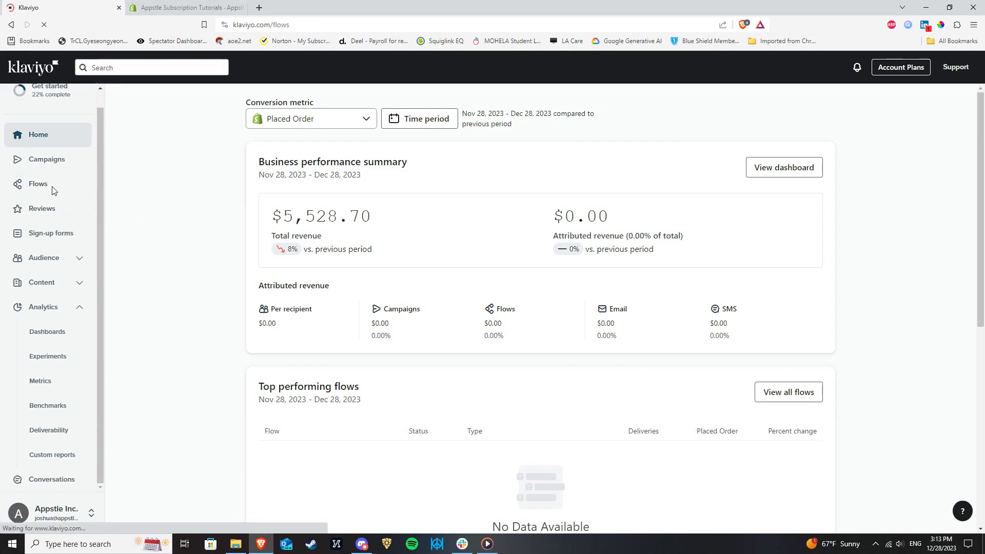
left_click(38, 183)
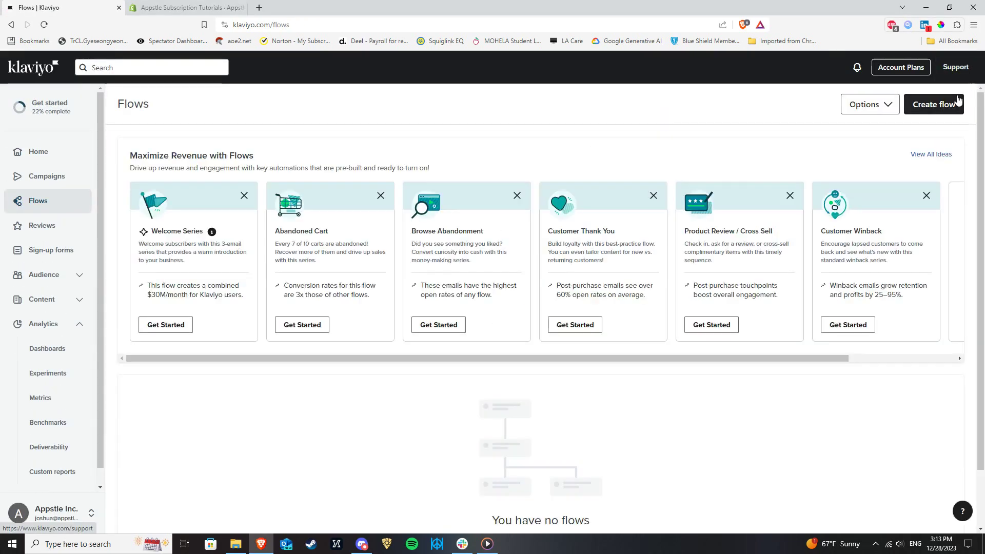
left_click(934, 104)
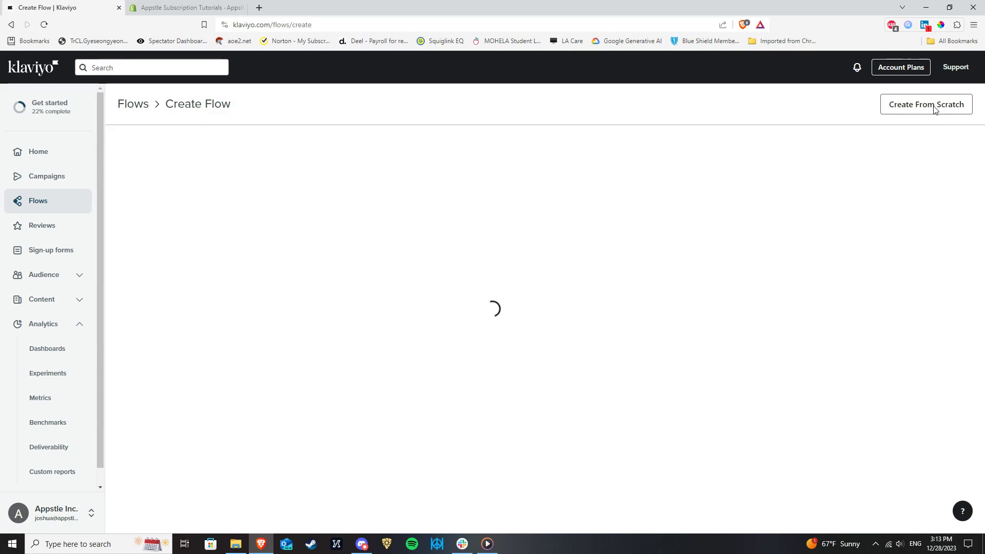
left_click(926, 104)
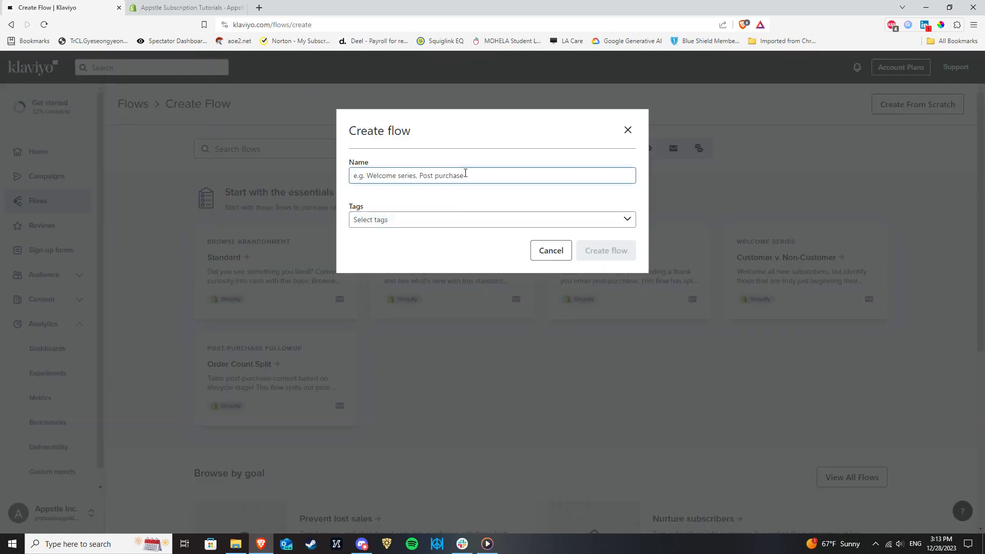
type("Subscription")
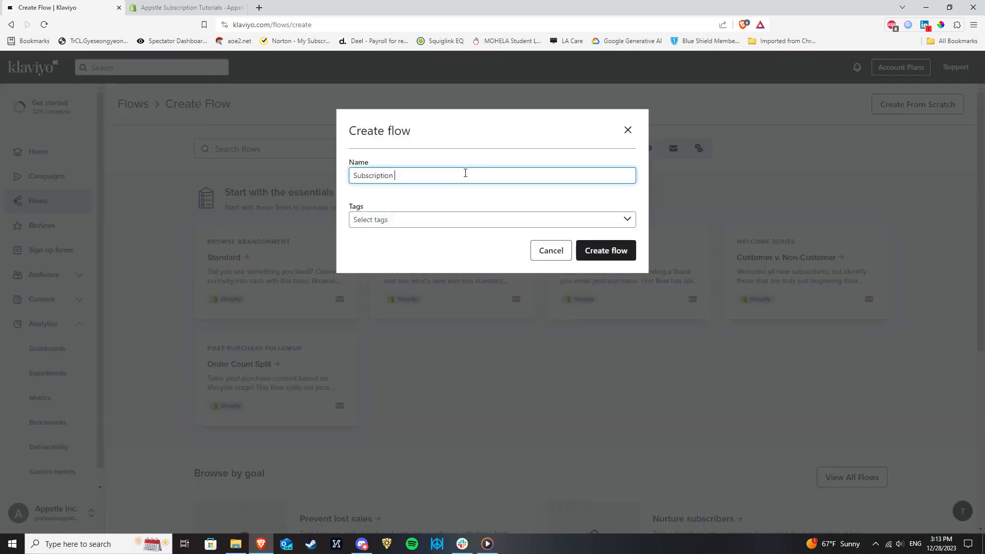
type("Created Appstle")
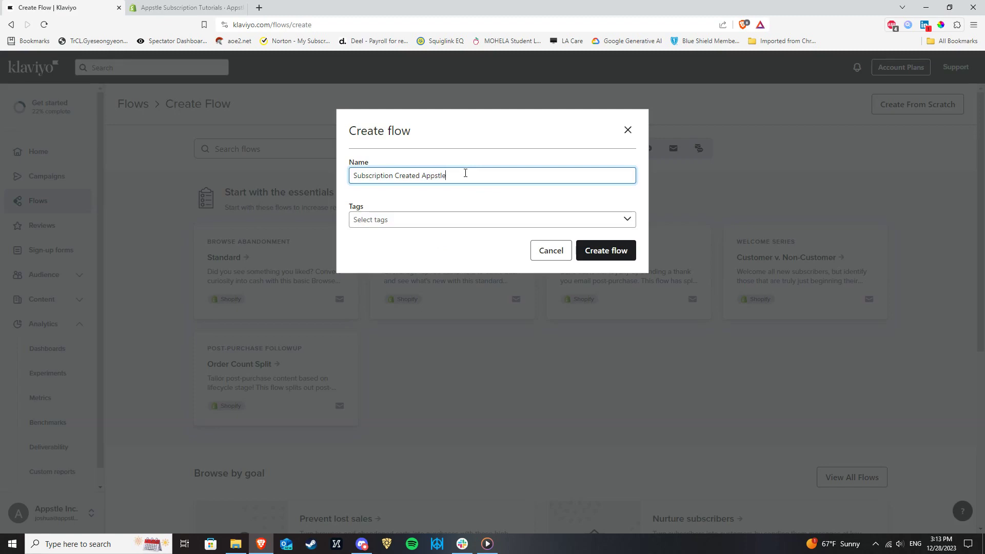
left_click(492, 219)
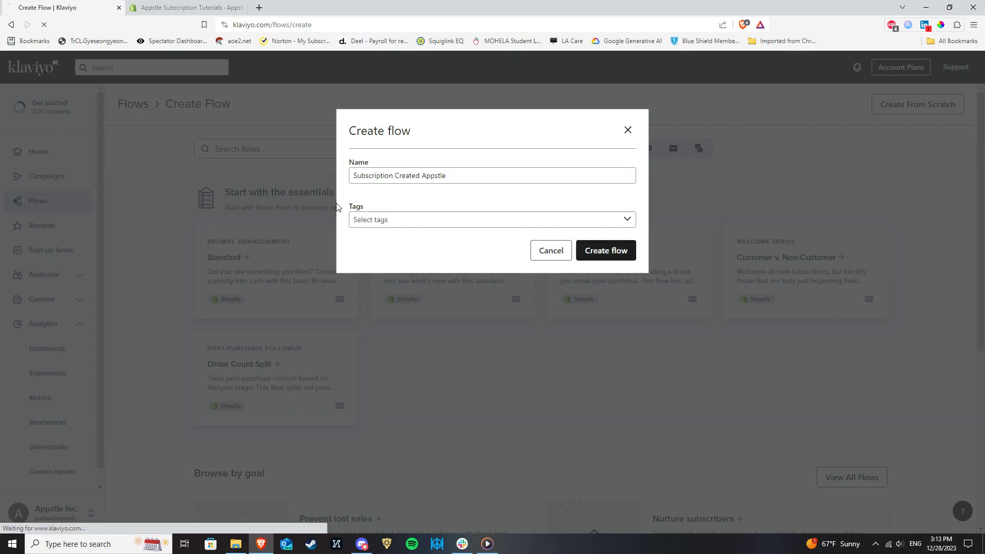
Step: Set the flow trigger to the metric 'Create Subscription Event from Appstle'
left_click(606, 250)
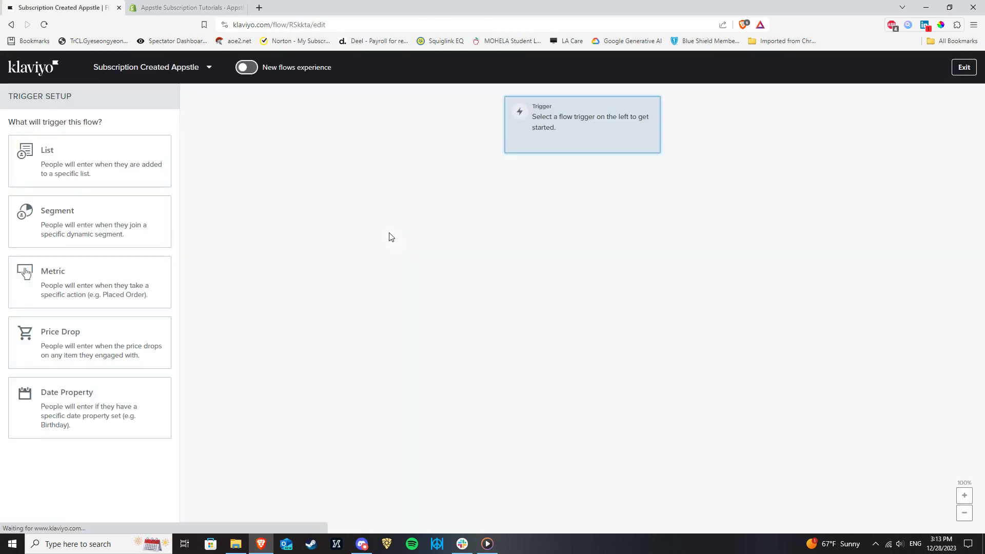
mouse_move(269, 249)
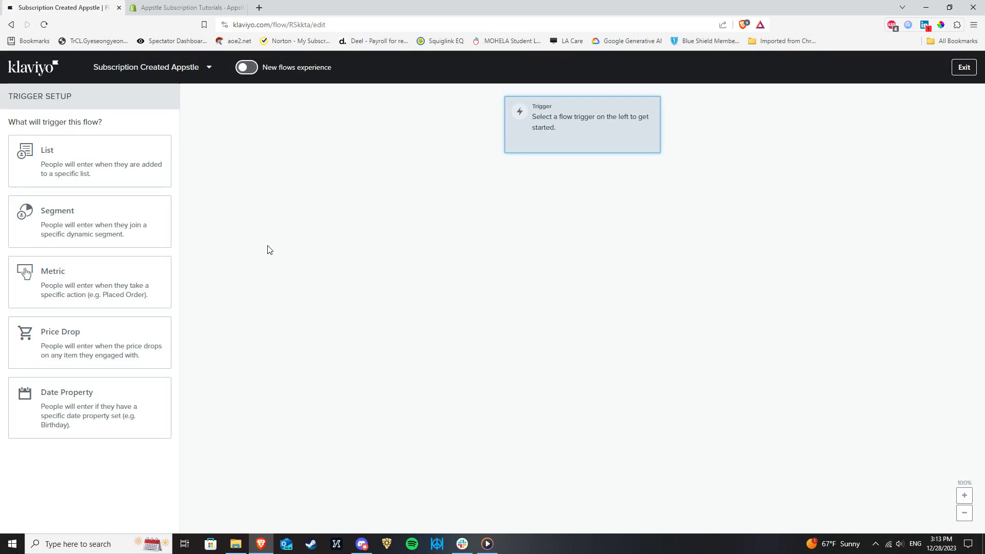
left_click(89, 282)
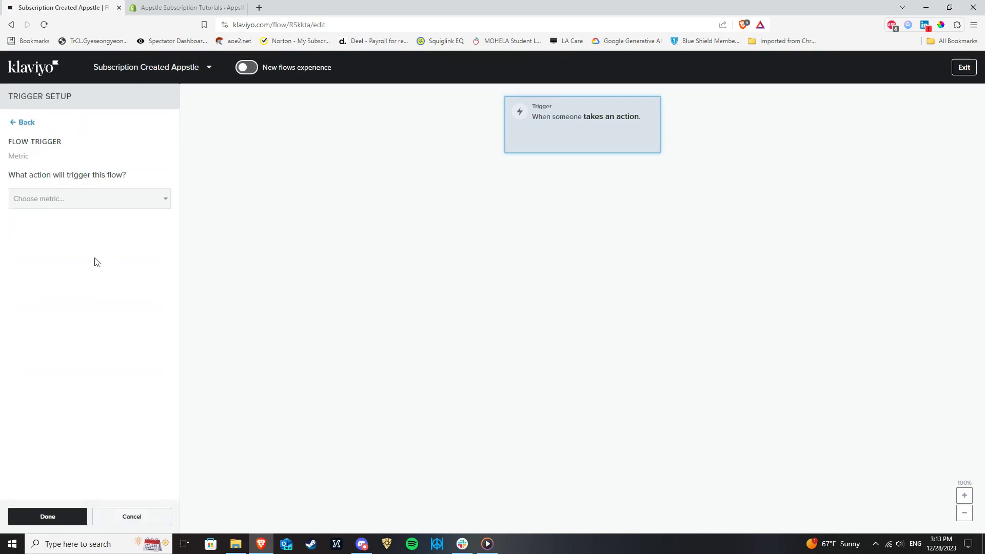
left_click(89, 199)
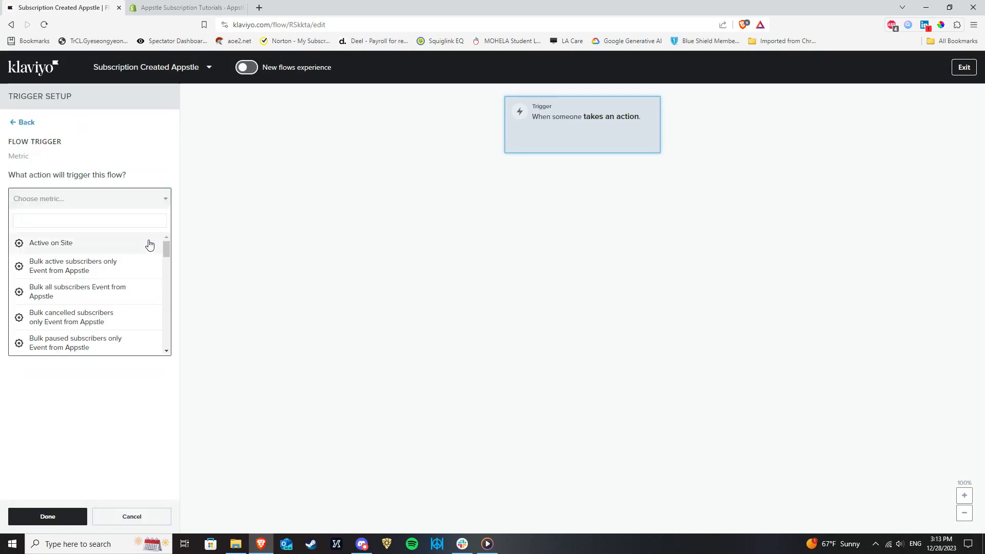
scroll("down", 3)
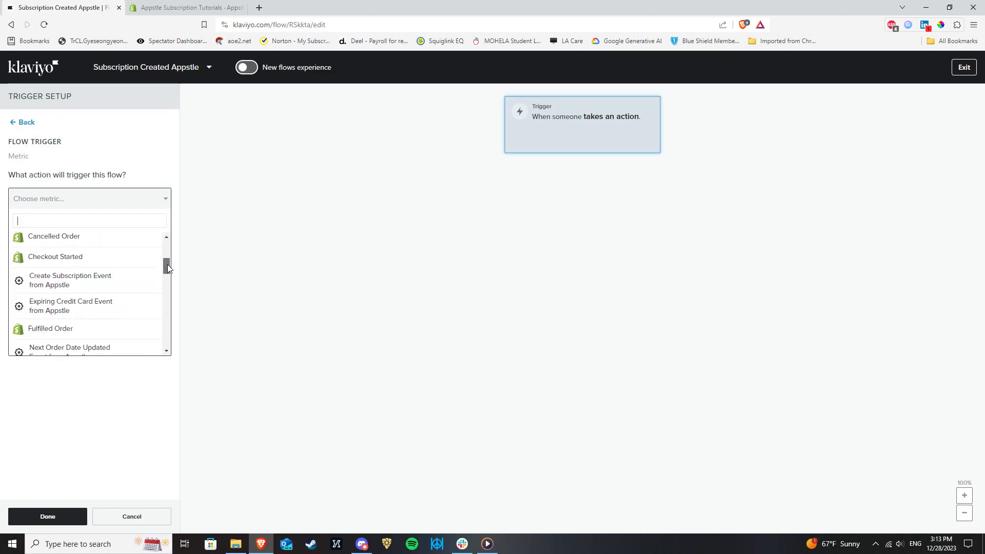
mouse_move(97, 284)
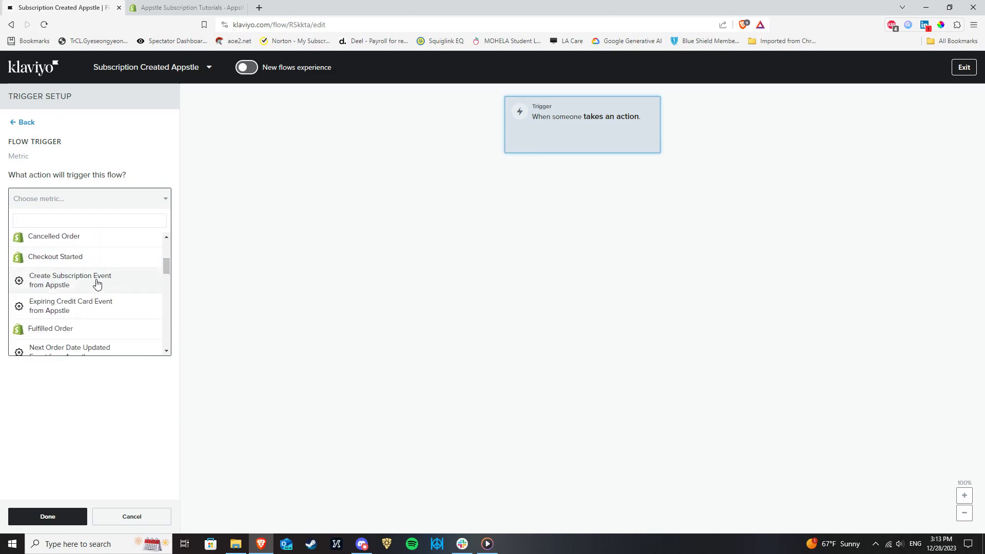
left_click(71, 281)
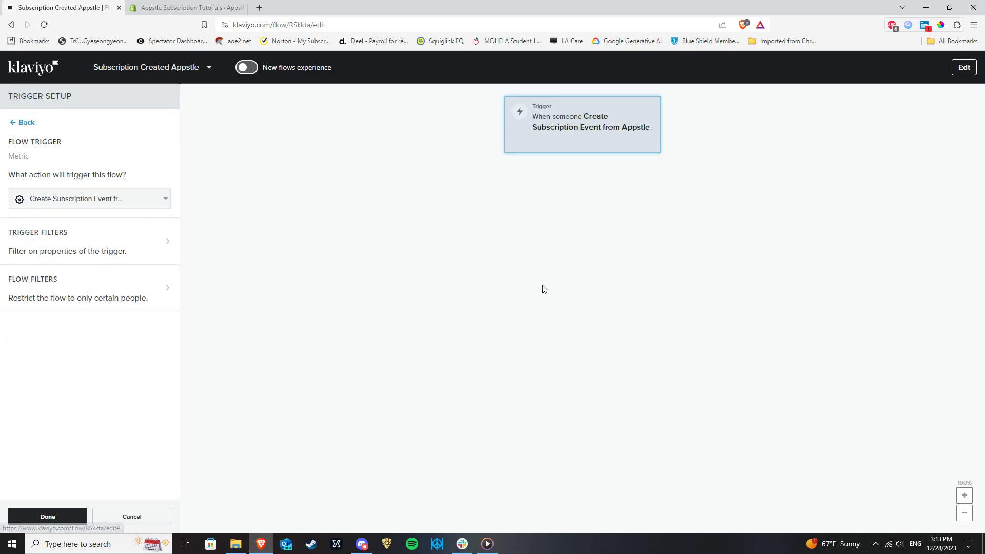
mouse_move(649, 160)
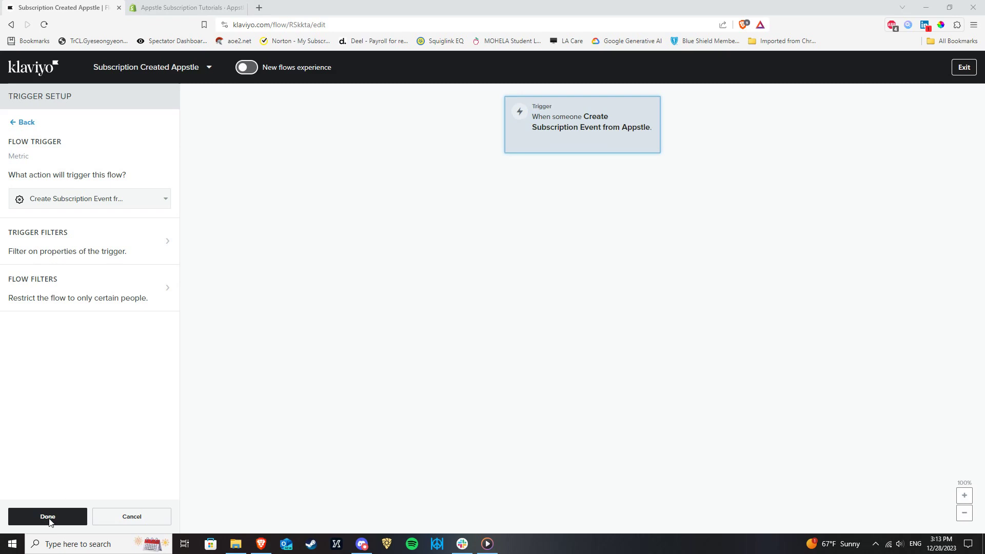
Step: Add an Email #1 step after the trigger and open its content settings
left_click(47, 516)
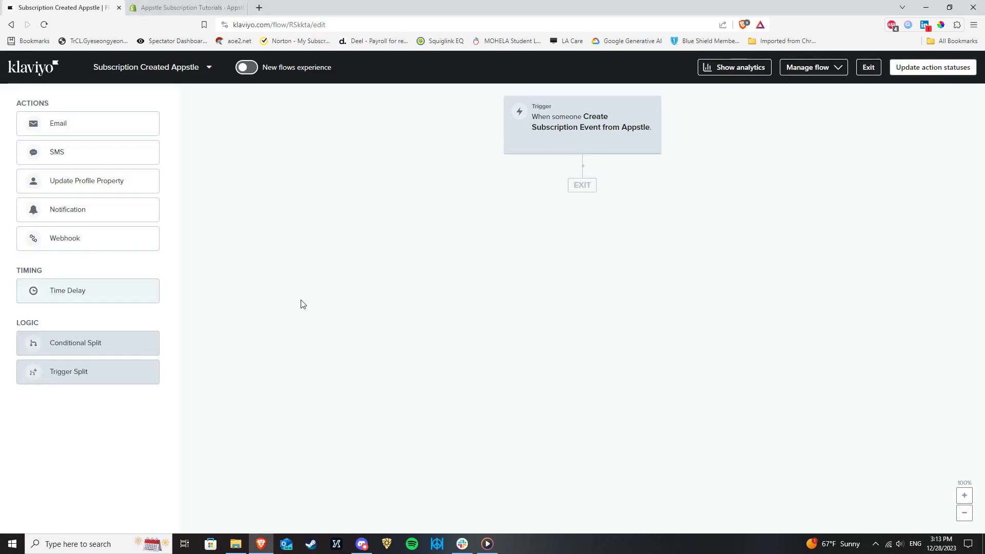
mouse_move(210, 208)
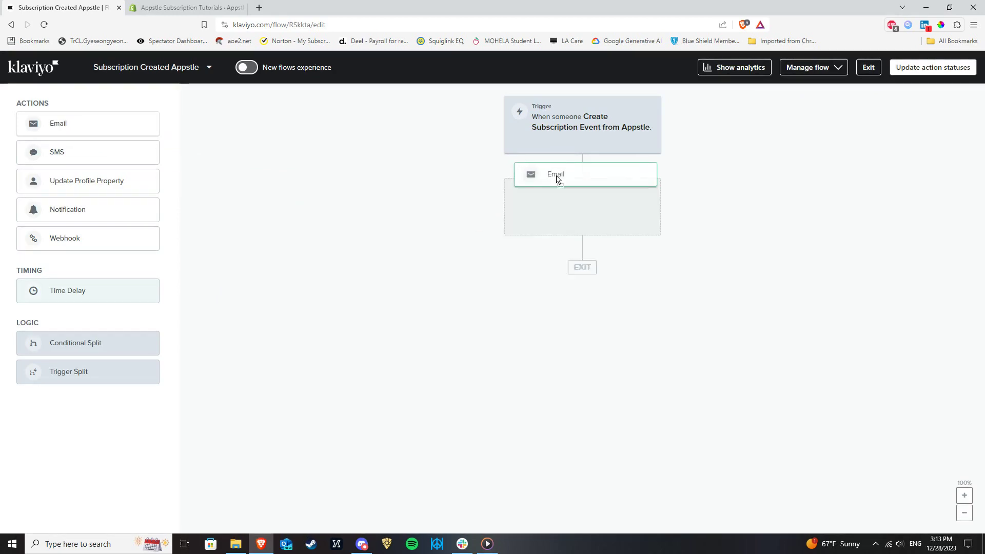
left_click(581, 175)
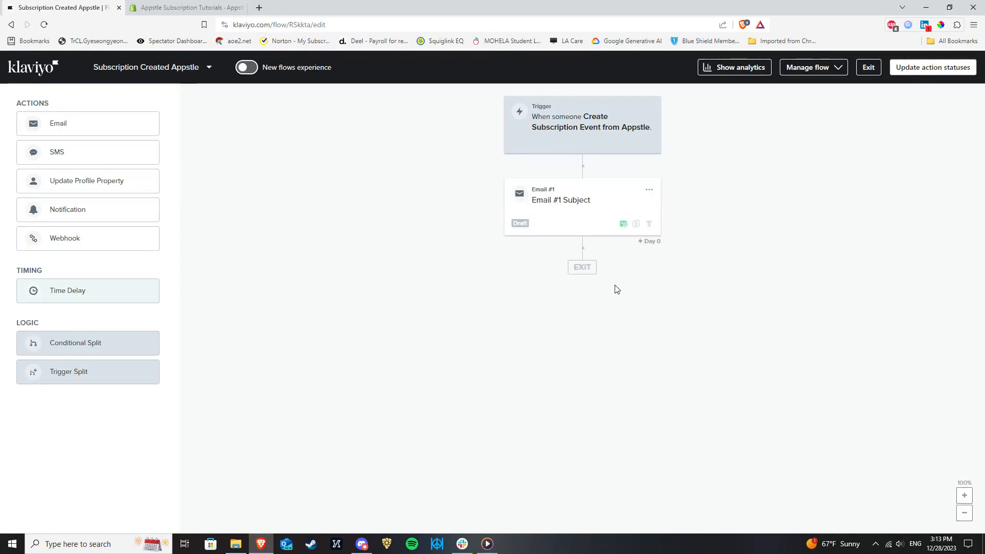
mouse_move(597, 228)
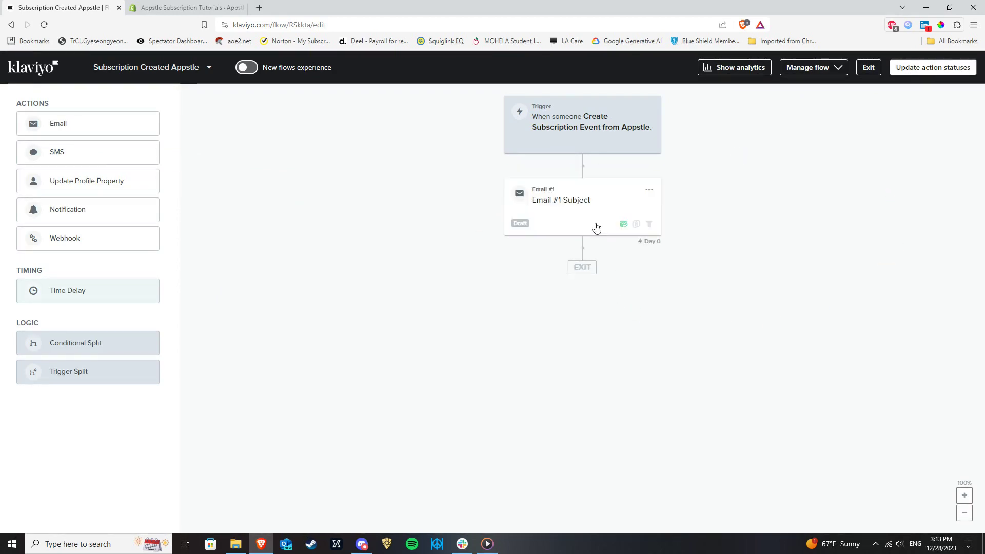
left_click(582, 206)
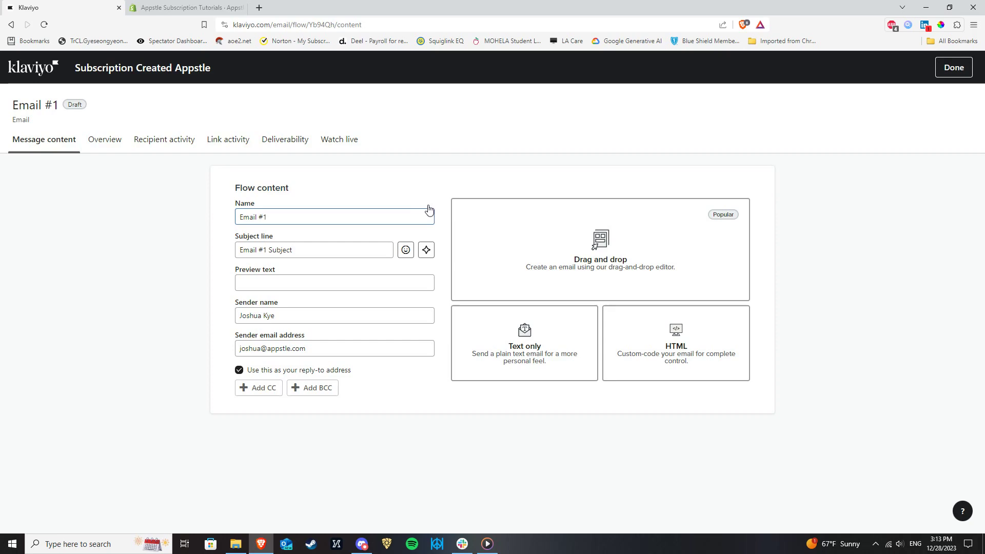
Step: Apply the saved 'Appstle Subscription Email Template' to Email #1
left_click(600, 248)
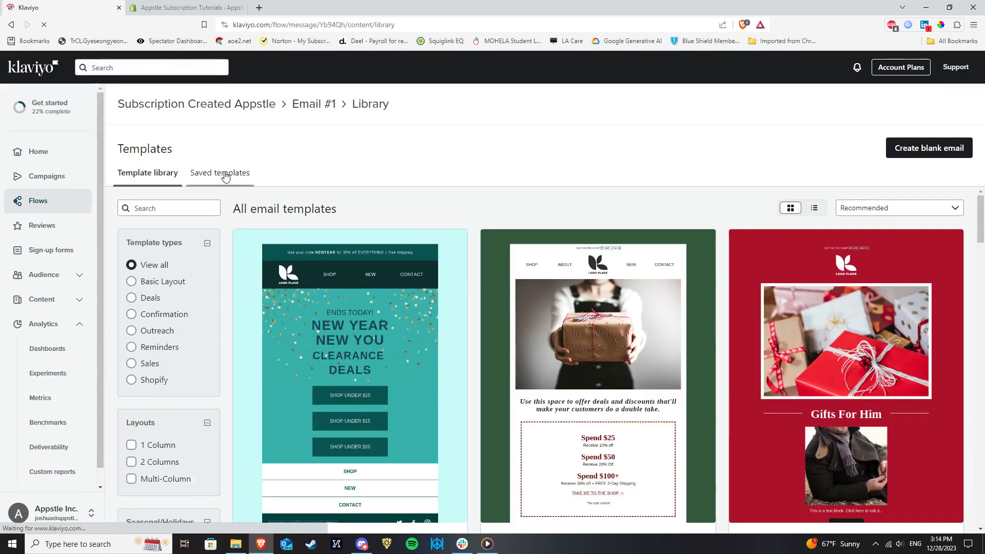
left_click(220, 173)
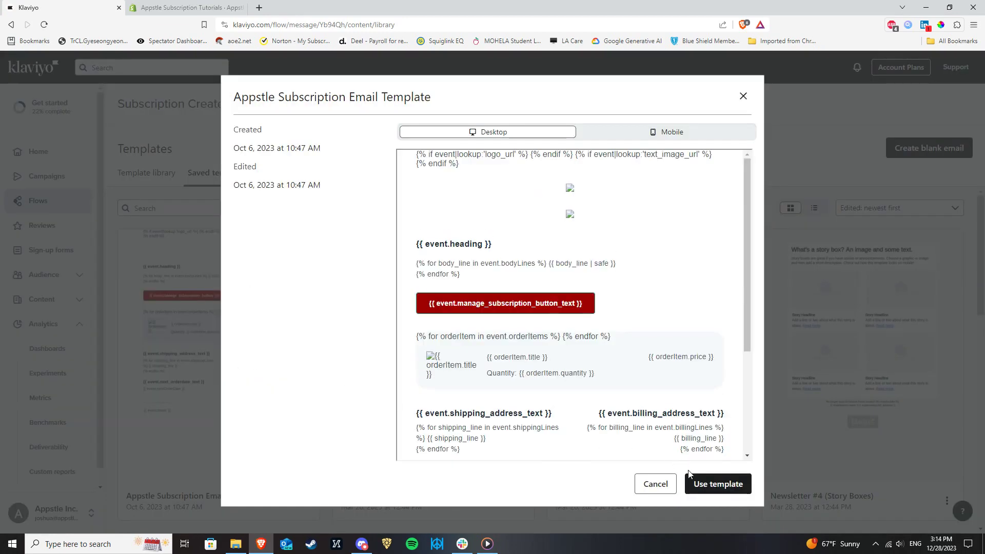
scroll("down", 3)
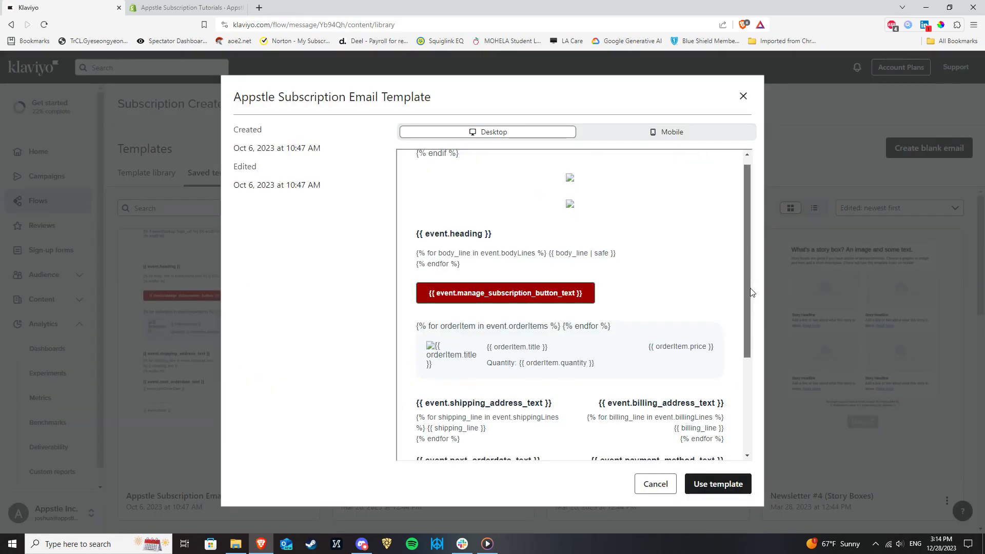
scroll("down", 3)
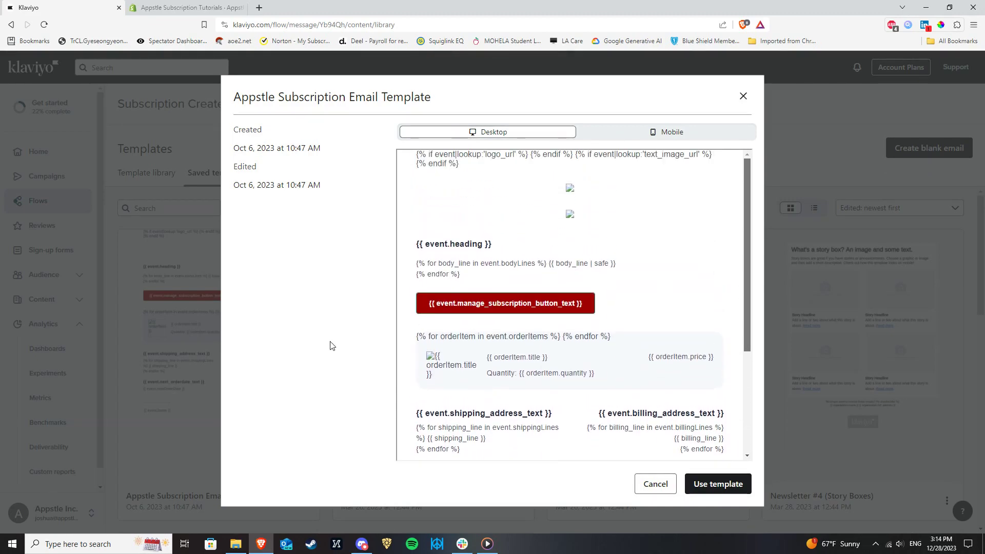
mouse_move(718, 484)
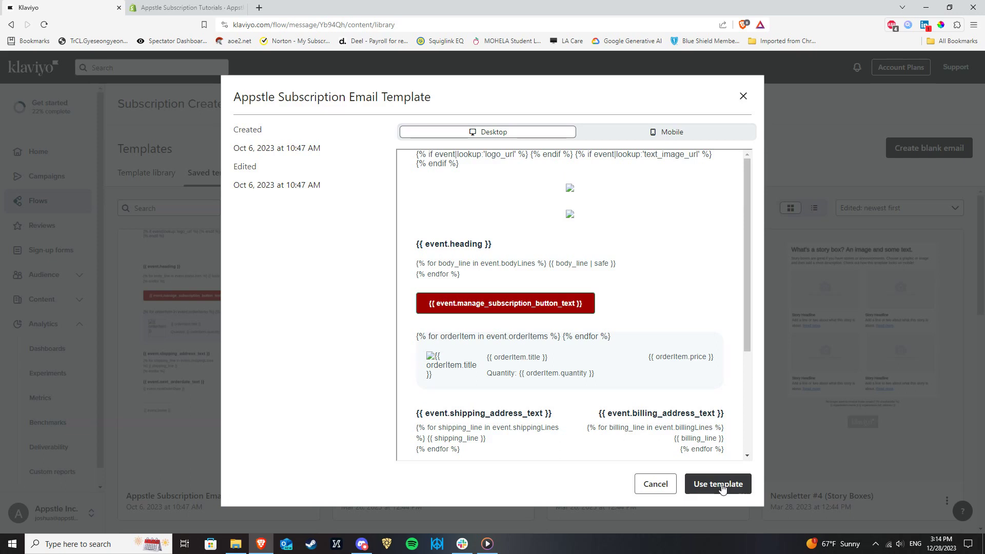
left_click(718, 483)
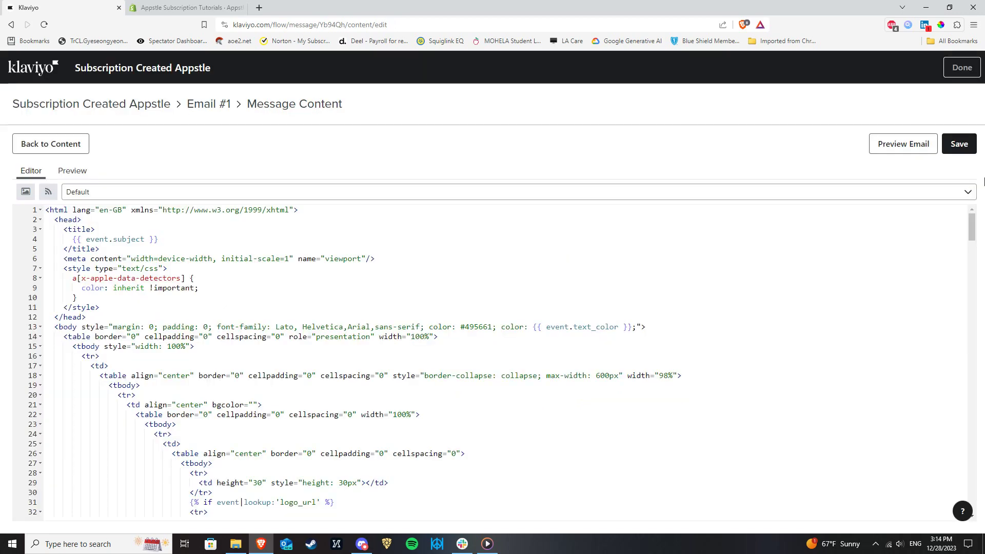
mouse_move(980, 178)
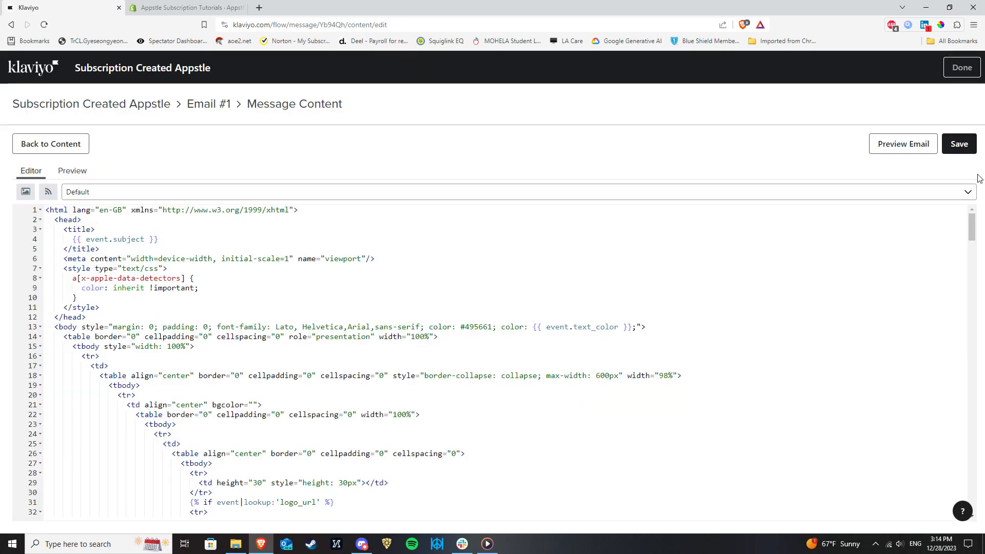
scroll("down", 3)
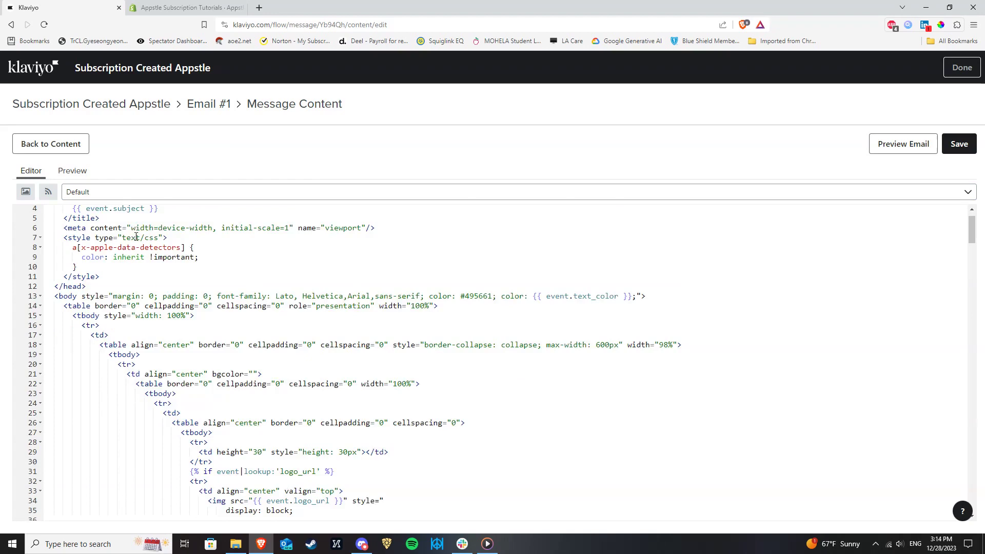
scroll("down", 3)
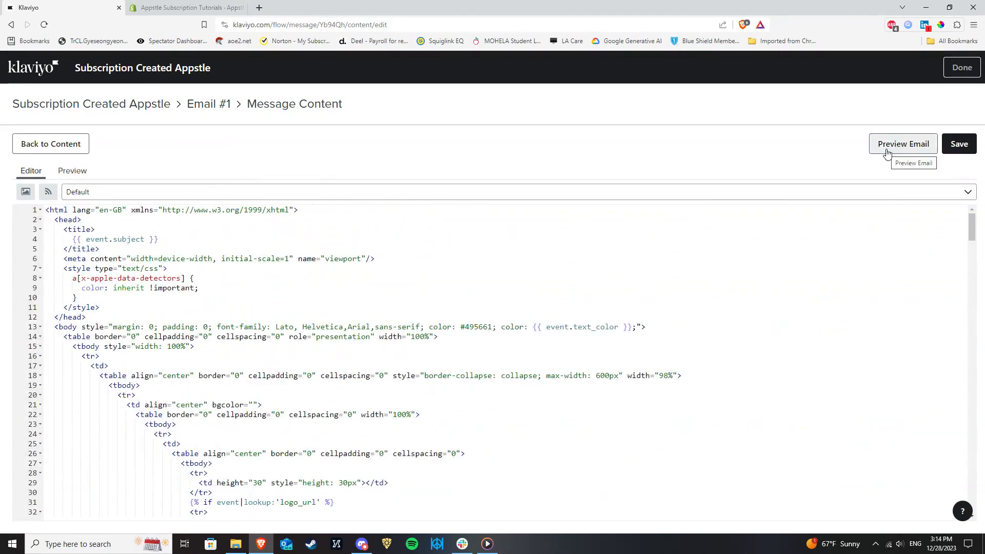
mouse_move(21, 129)
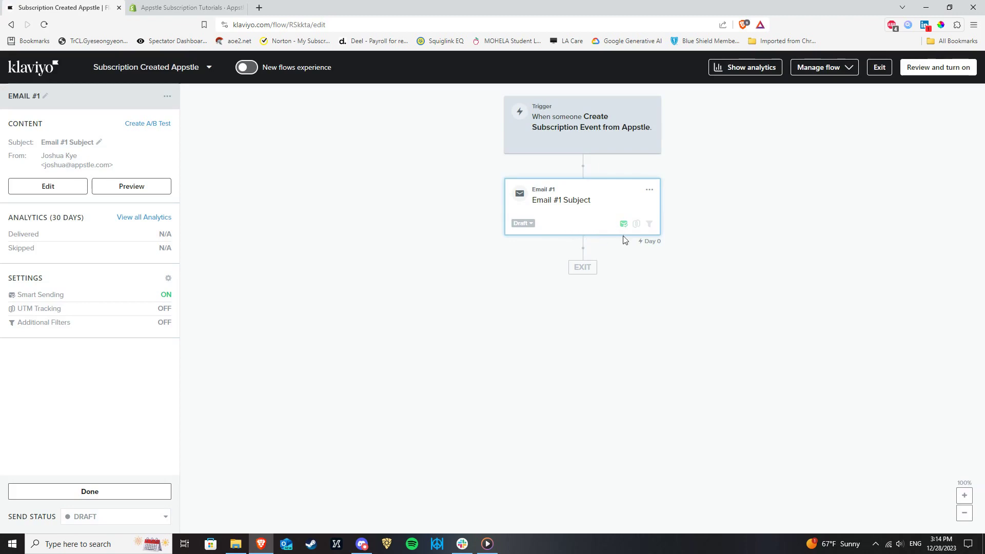
mouse_move(623, 224)
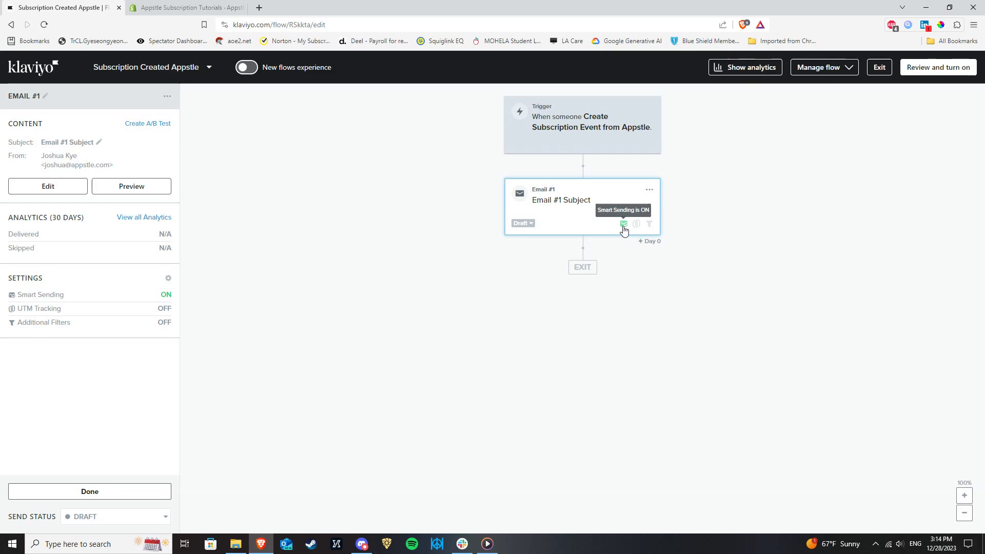
mouse_move(522, 225)
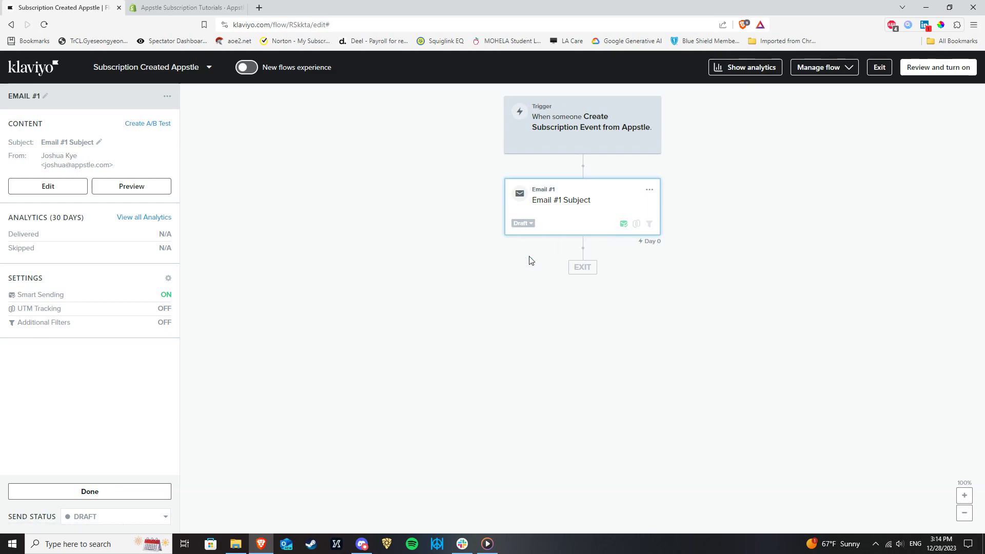
mouse_move(531, 240)
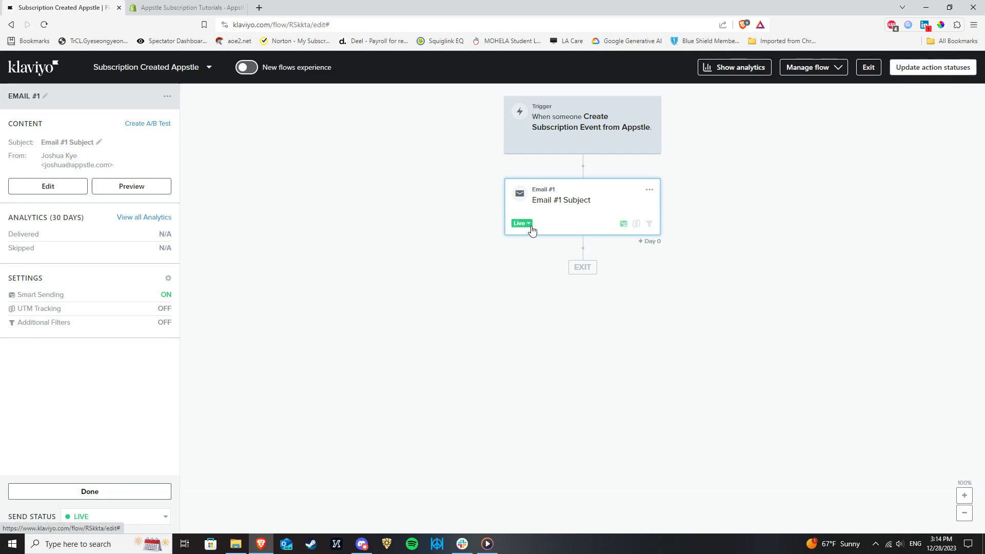
mouse_move(423, 229)
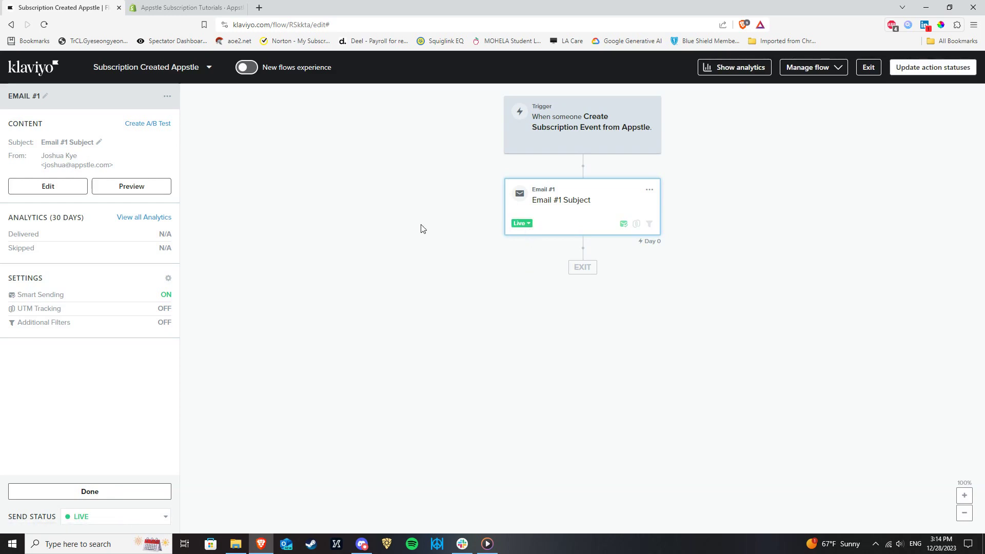
mouse_move(344, 200)
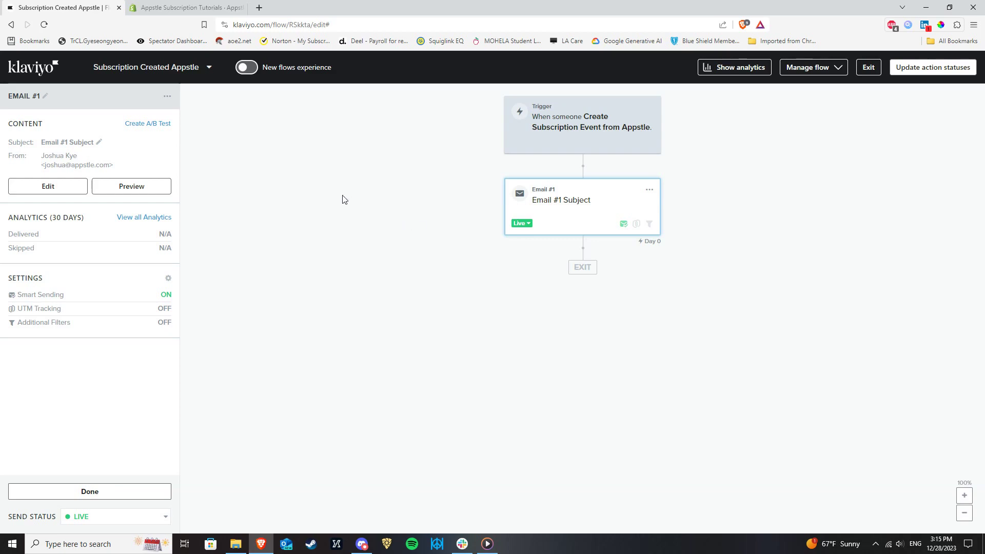
Step: Switch to the Appstle email templates page in the store admin
left_click(185, 8)
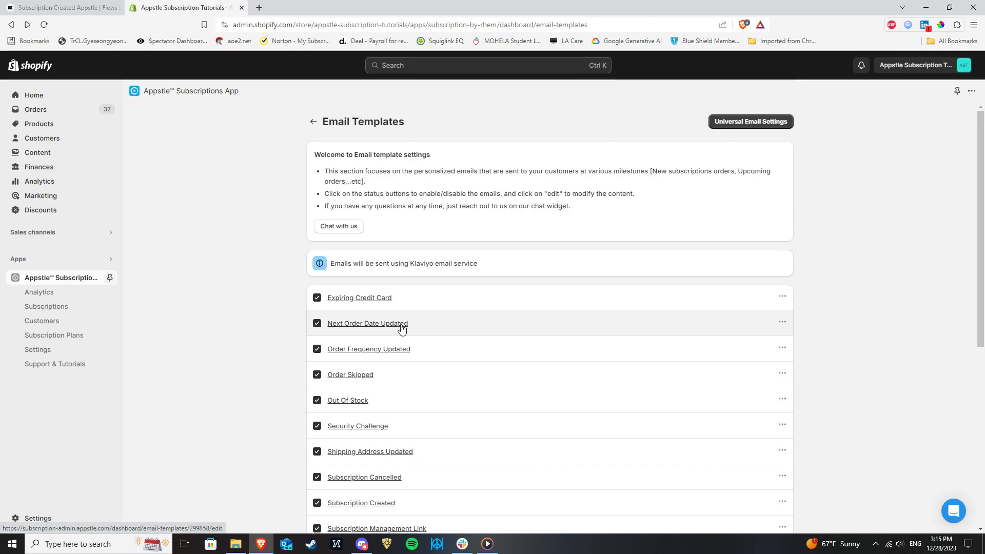
scroll("down", 3)
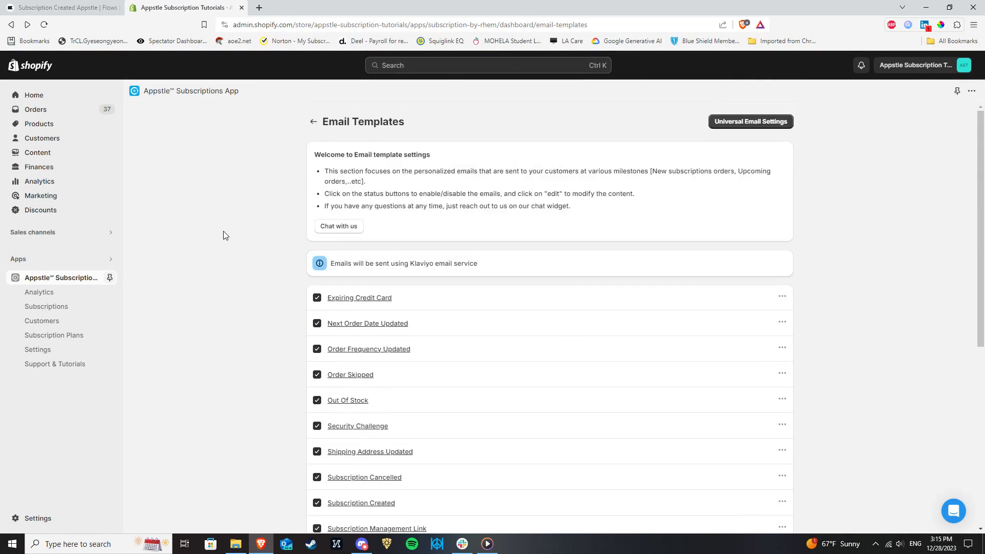
mouse_move(209, 234)
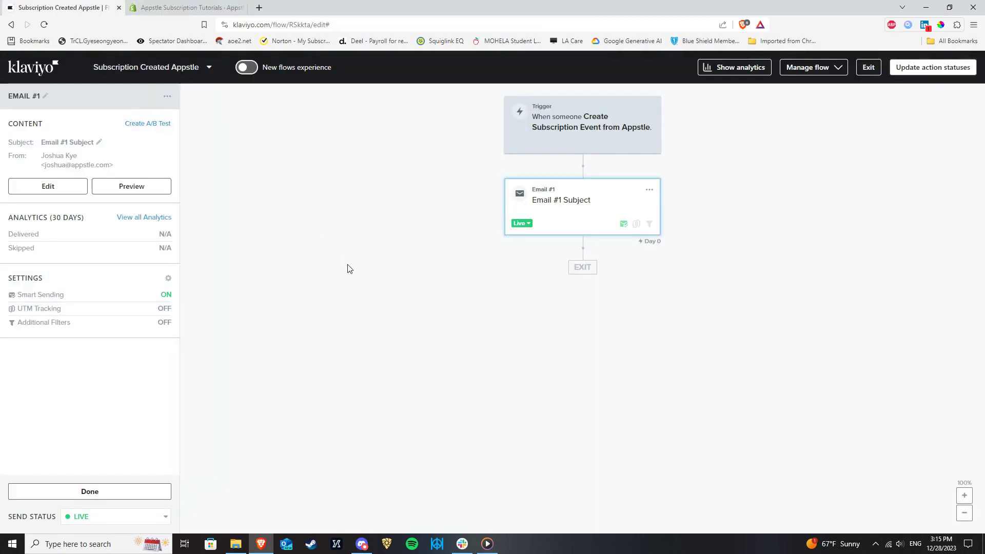
mouse_move(285, 265)
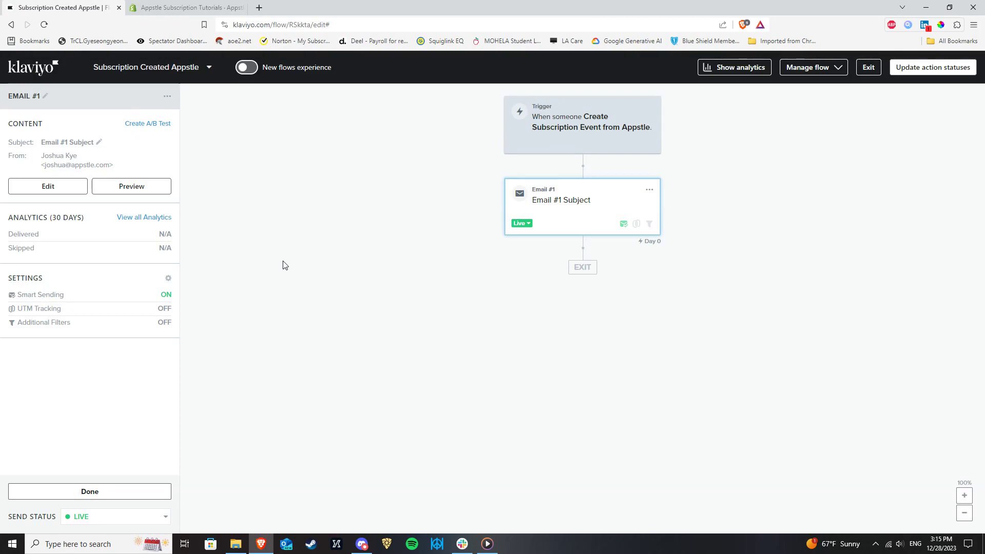
Step: Glance at the live flow, then return to the Appstle templates page
left_click(190, 8)
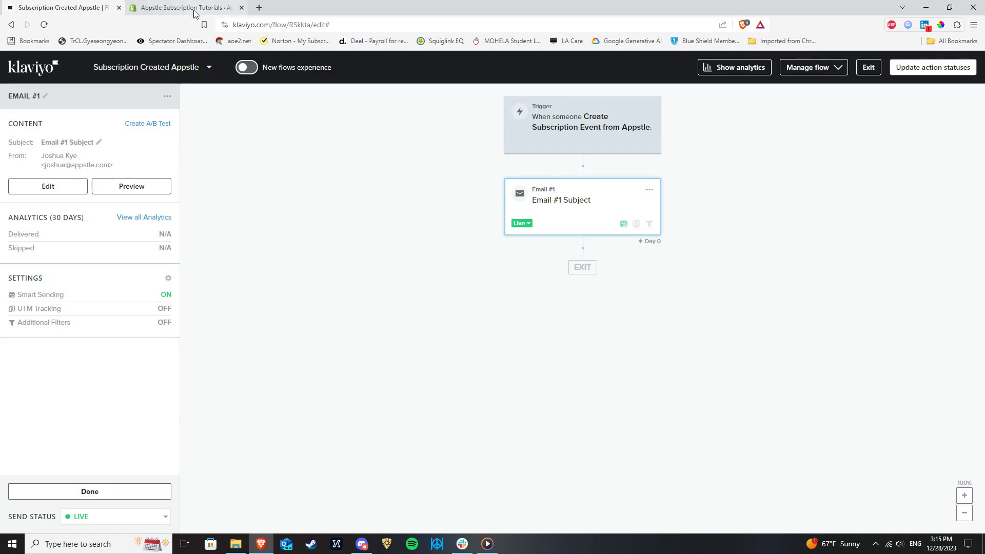
mouse_move(192, 7)
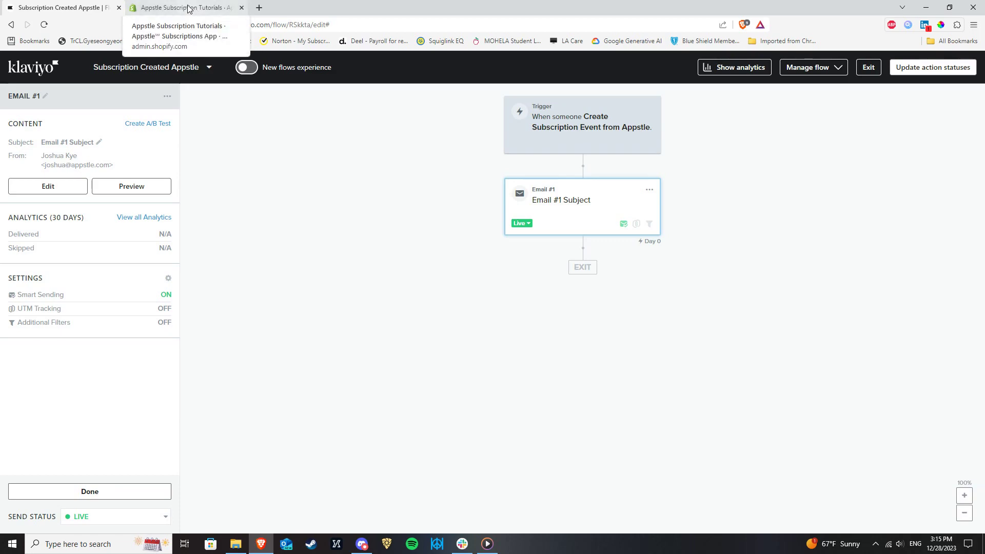
left_click(189, 7)
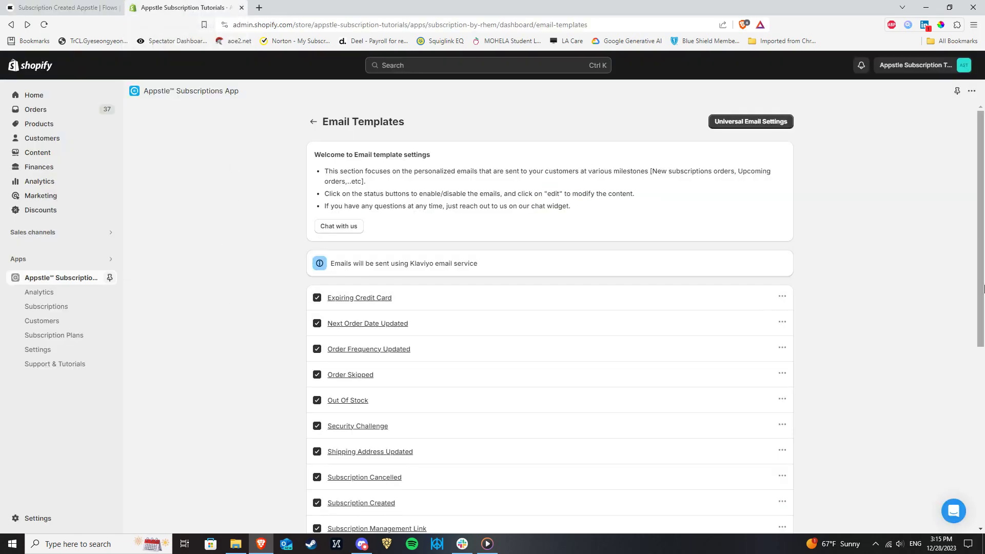
scroll("down", 3)
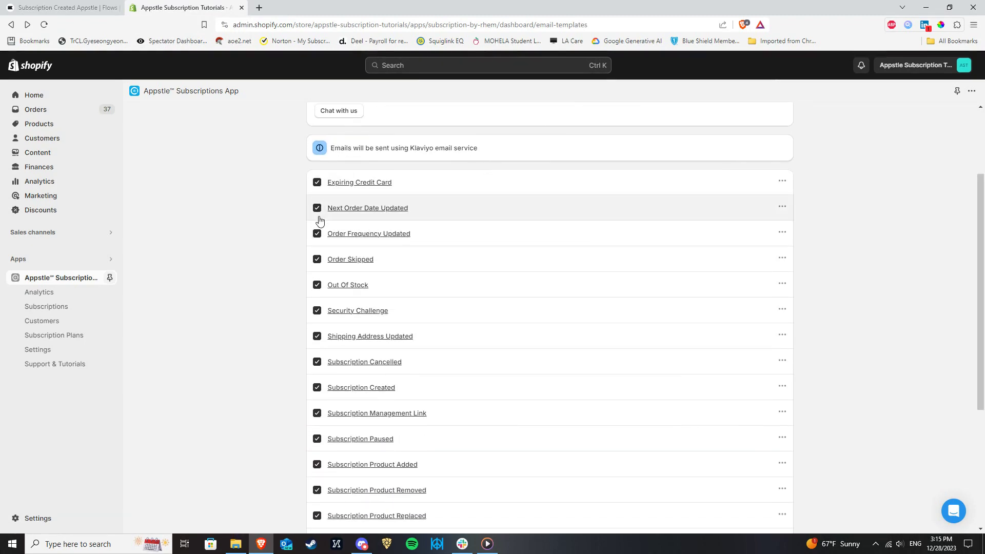
mouse_move(216, 309)
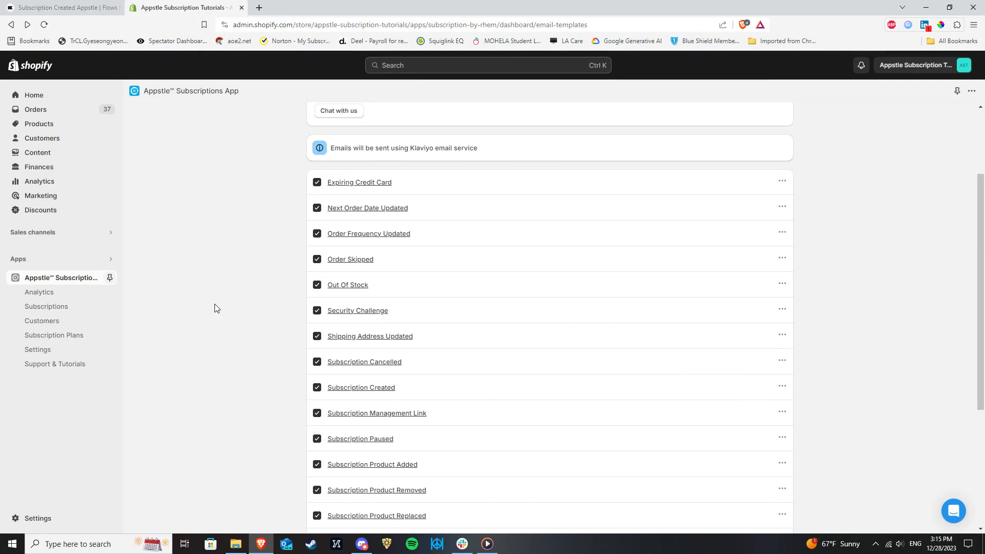
mouse_move(142, 455)
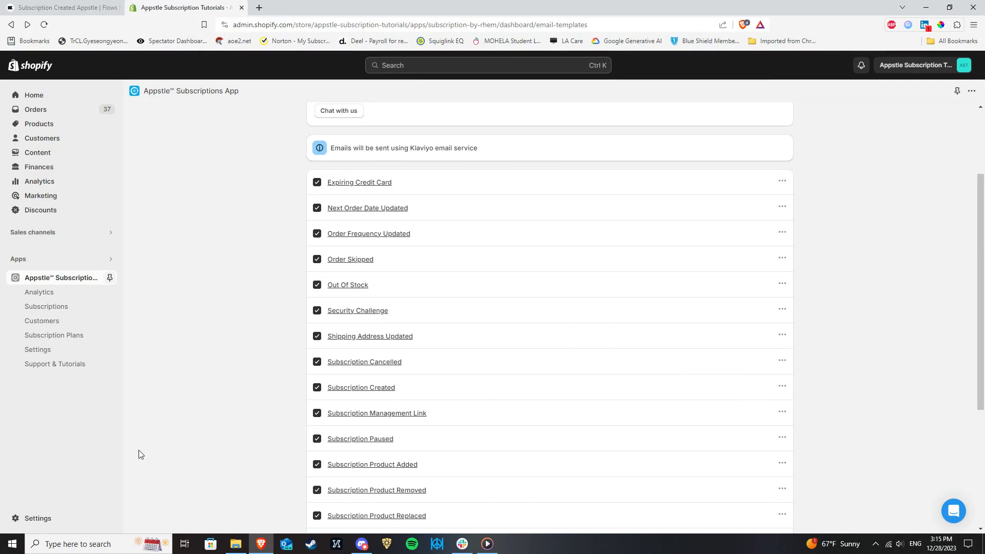